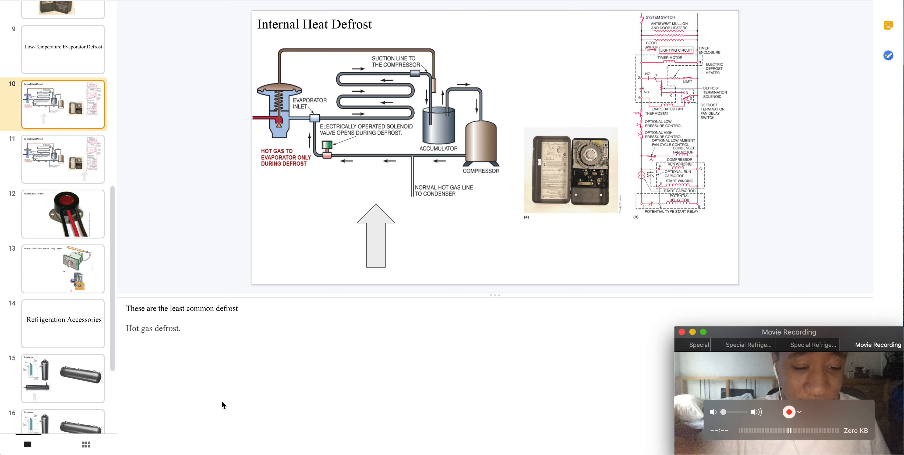
{"action": "mouse_move", "coordinate": [364, 173]}
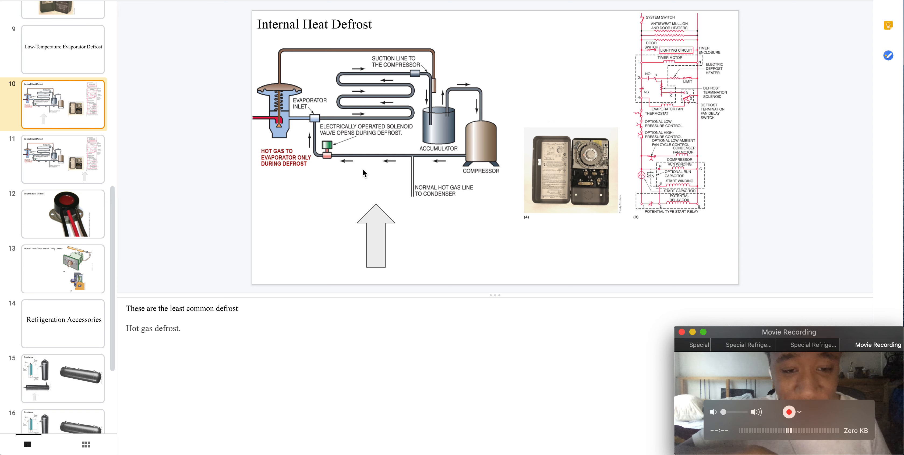
{"action": "mouse_move", "coordinate": [286, 82]}
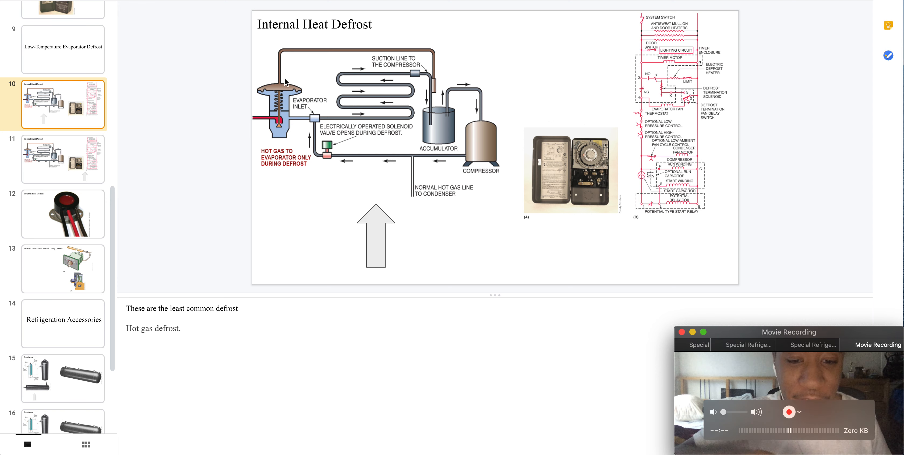
{"action": "mouse_move", "coordinate": [359, 107]}
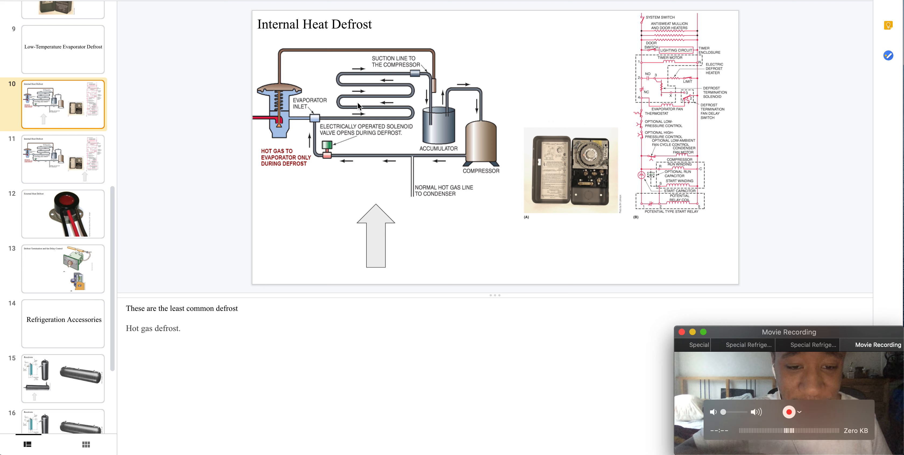
{"action": "mouse_move", "coordinate": [359, 107]}
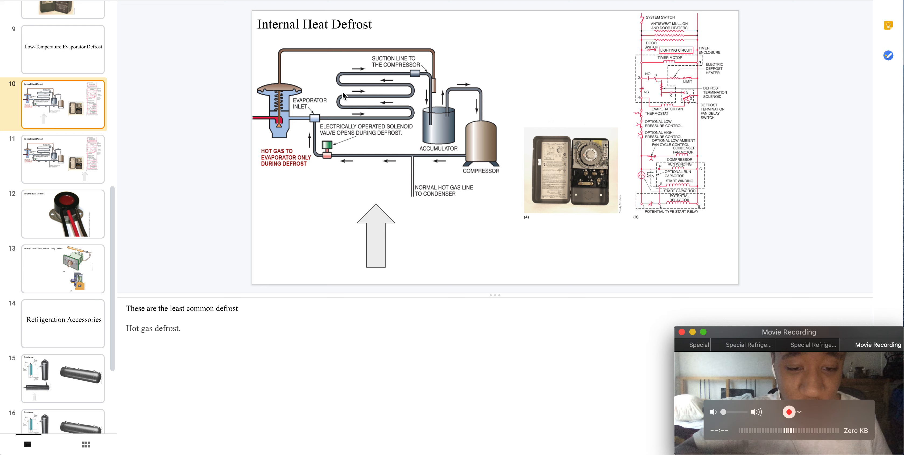
{"action": "mouse_move", "coordinate": [60, 157]}
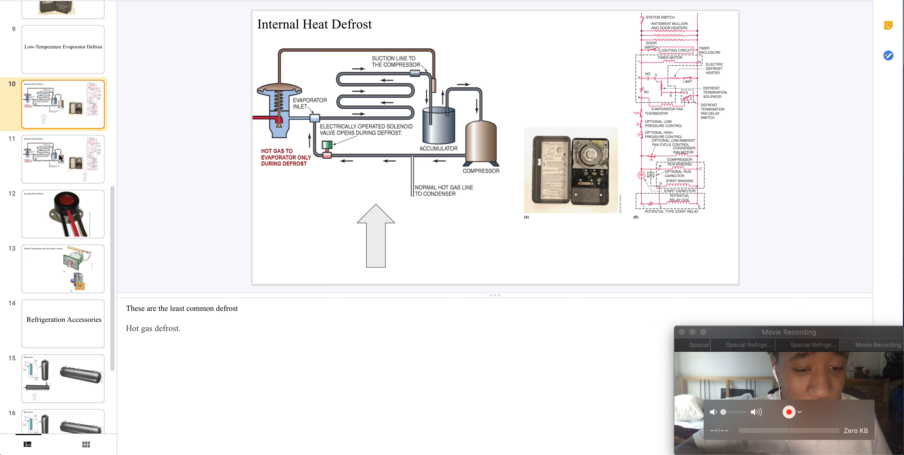
Advance to slide 11, the Internal Heat Defrost slide pointing at the defrost timer.
{"action": "left_click", "coordinate": [62, 158]}
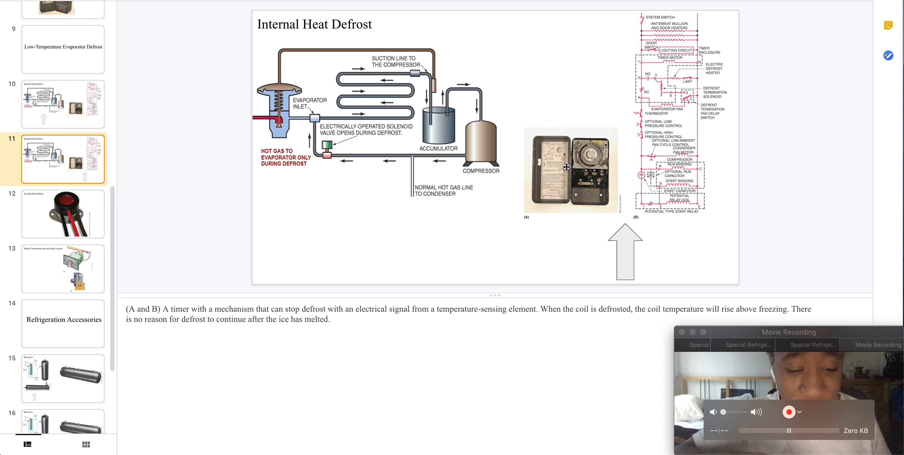
{"action": "mouse_move", "coordinate": [589, 197]}
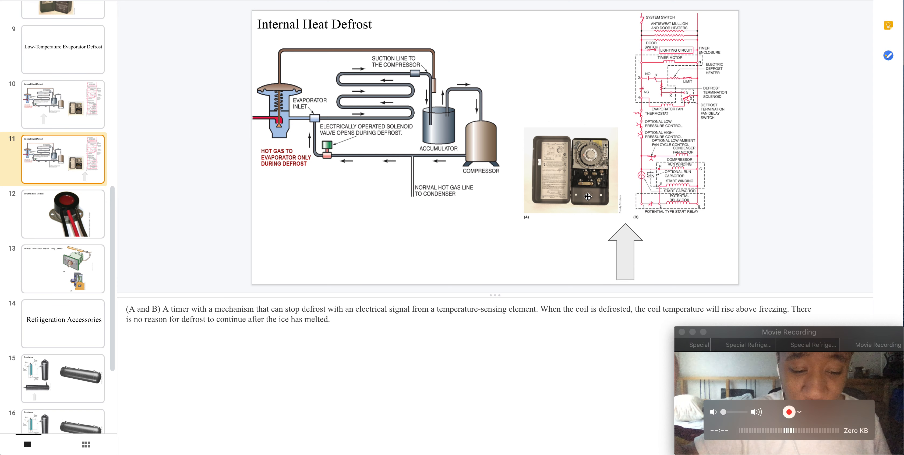